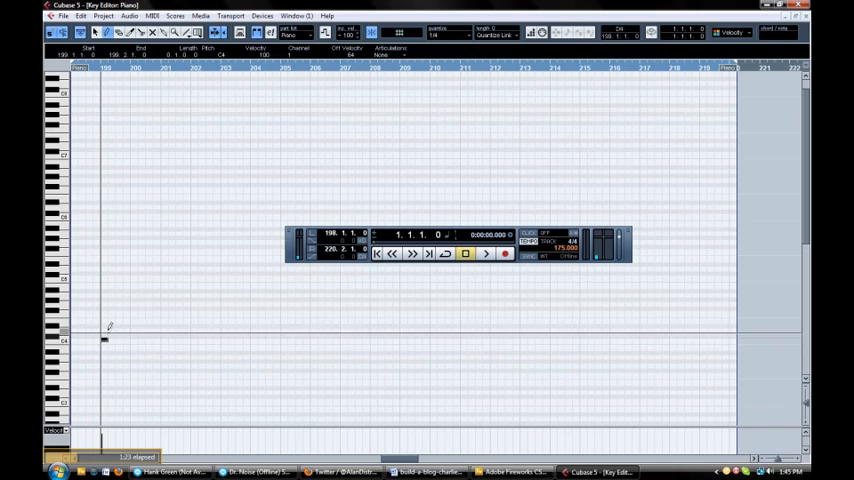
- Draw a short piano phrase around bars 199–201 and play it back from its start
click(103, 340)
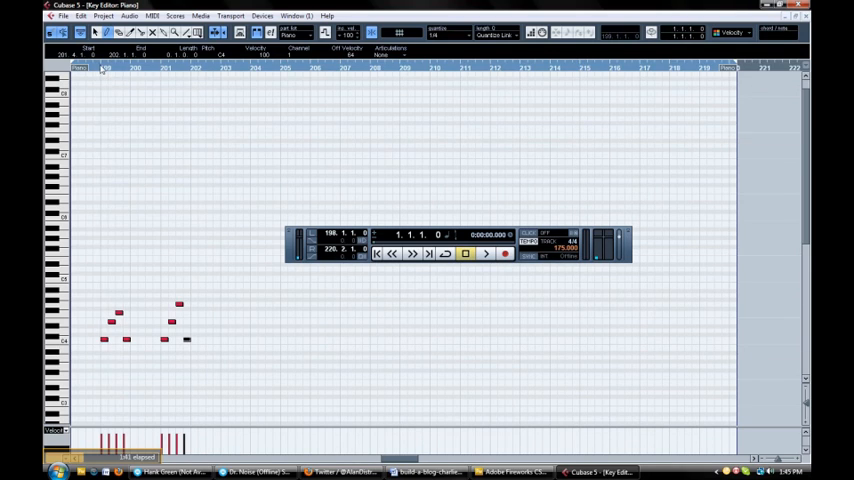
click(485, 253)
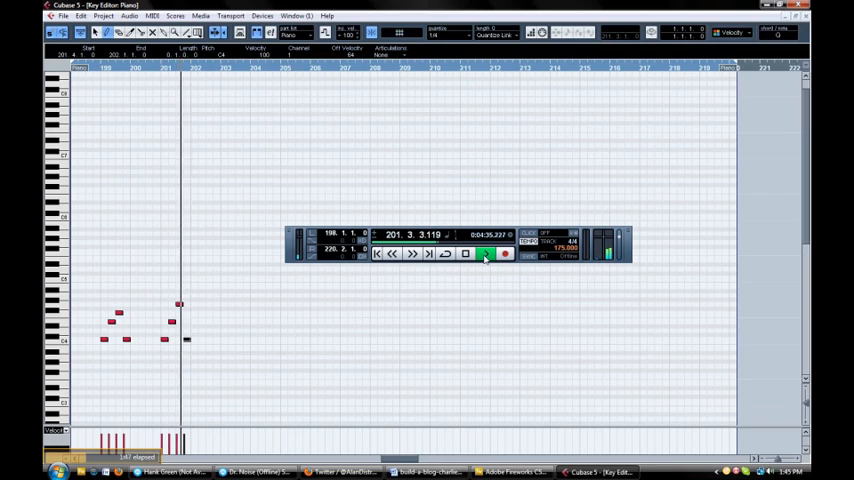
click(461, 262)
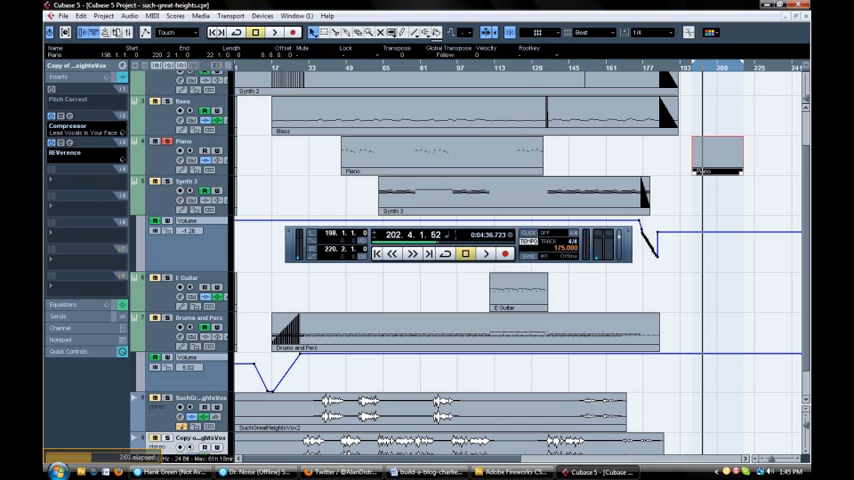
- Back in the Project window, open the MIDI menu
click(159, 27)
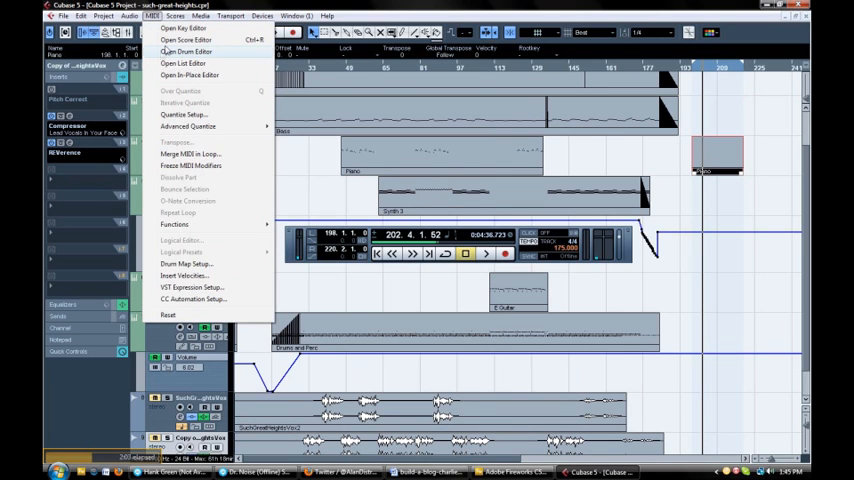
- Open the piano part in the Score Editor and play it back
click(184, 38)
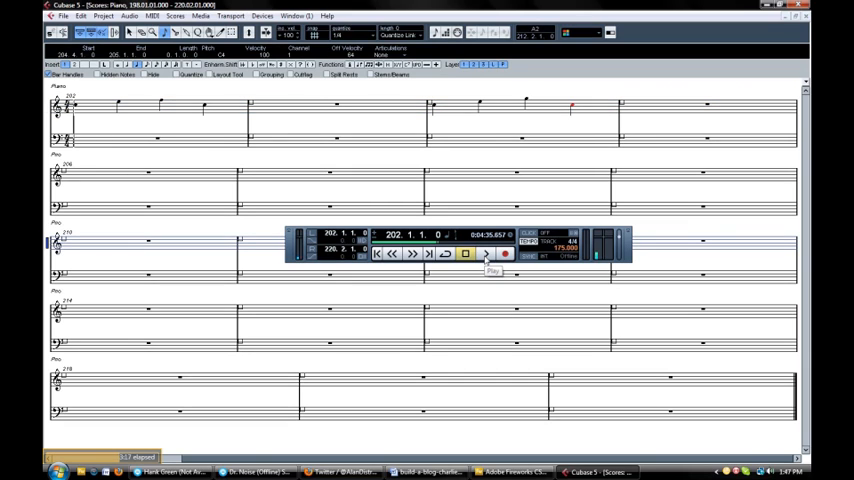
click(486, 256)
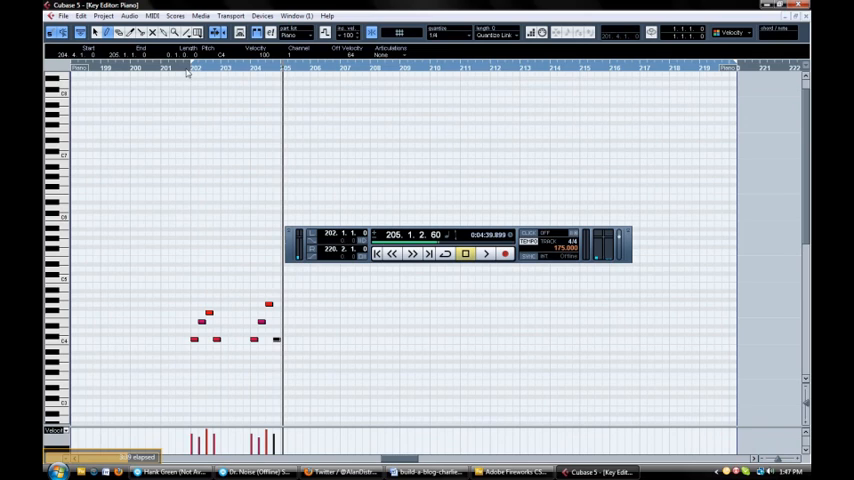
- Move the playback position before the piano notes and replay the phrase
click(488, 253)
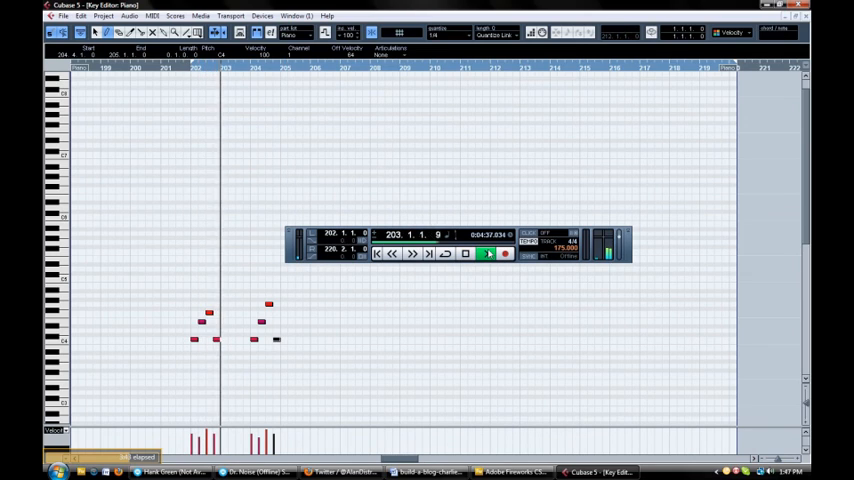
click(486, 255)
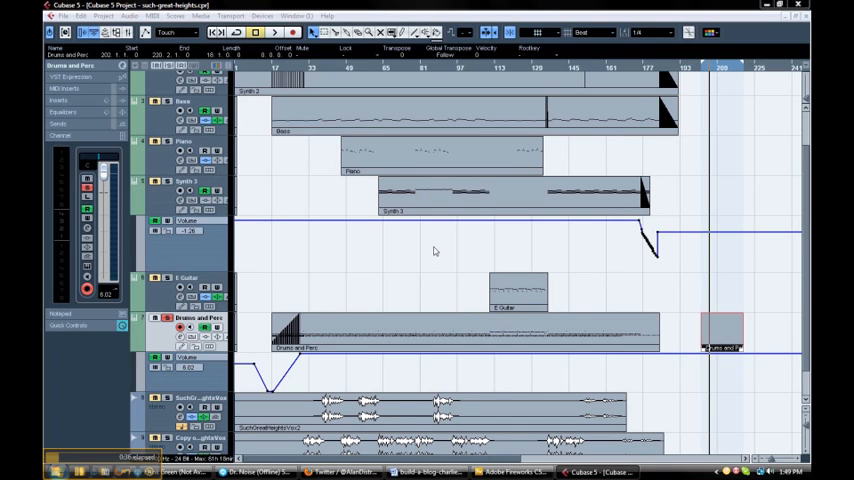
mouse_move(712, 327)
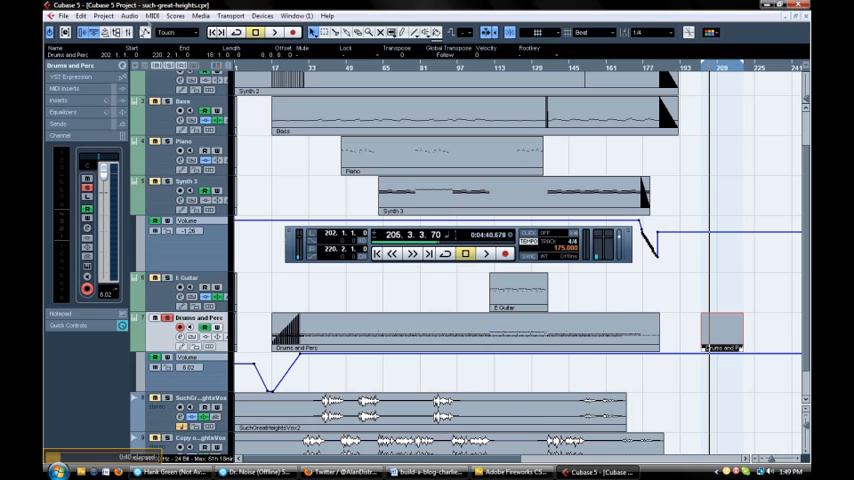
- Open the new empty Drums and Perc part in the Drum Editor
double_click(720, 335)
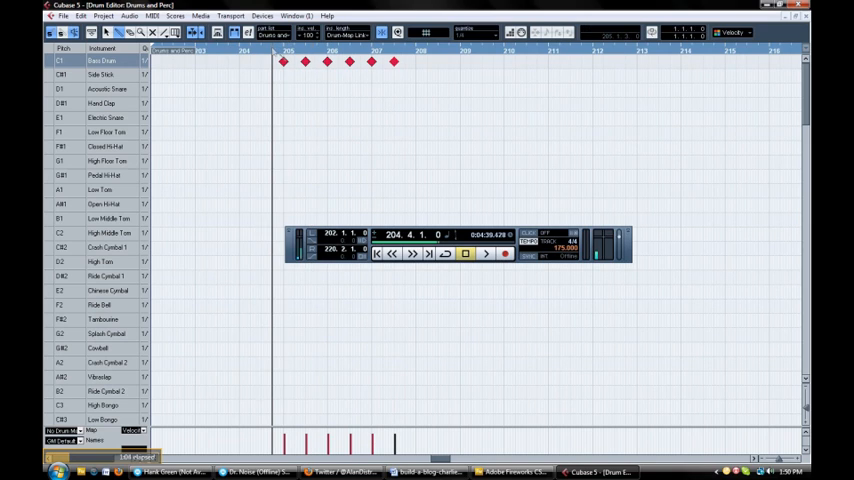
- Add Acoustic Snare hits between the bass drum beats and play the pattern from its start
click(484, 253)
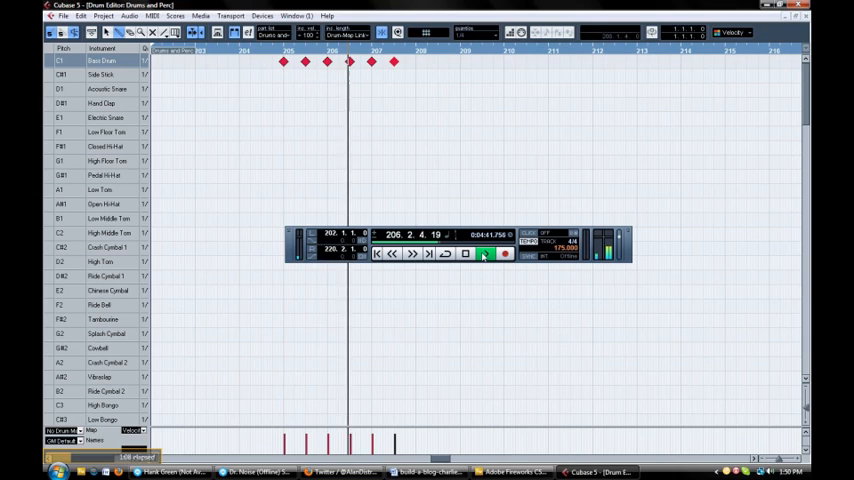
click(484, 252)
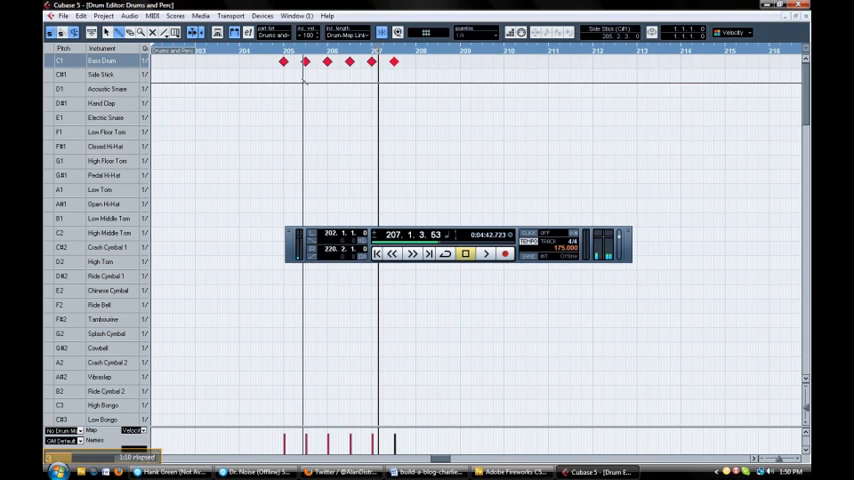
click(291, 87)
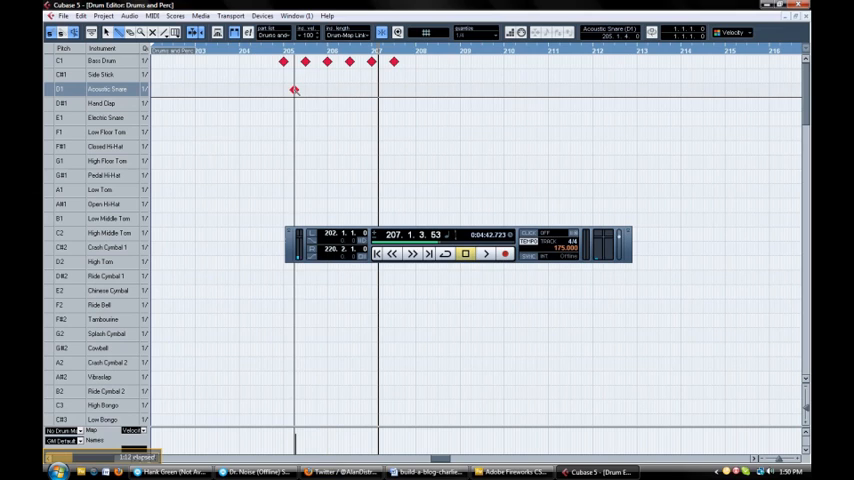
click(316, 90)
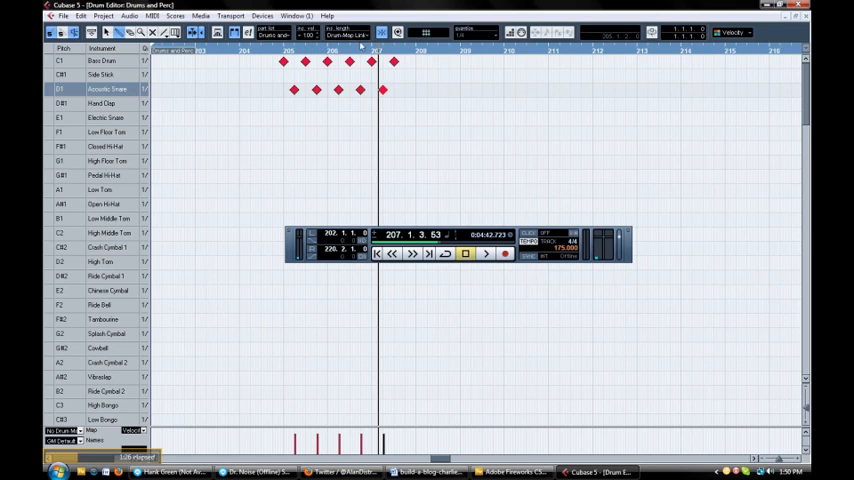
click(287, 64)
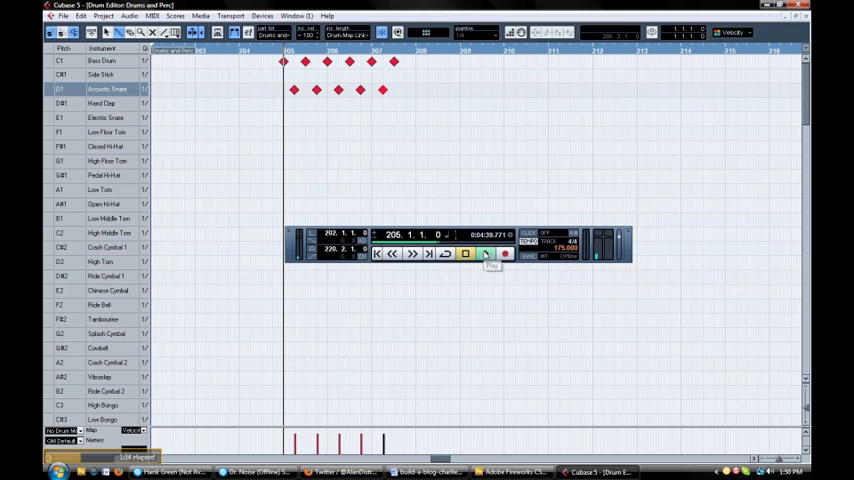
click(483, 256)
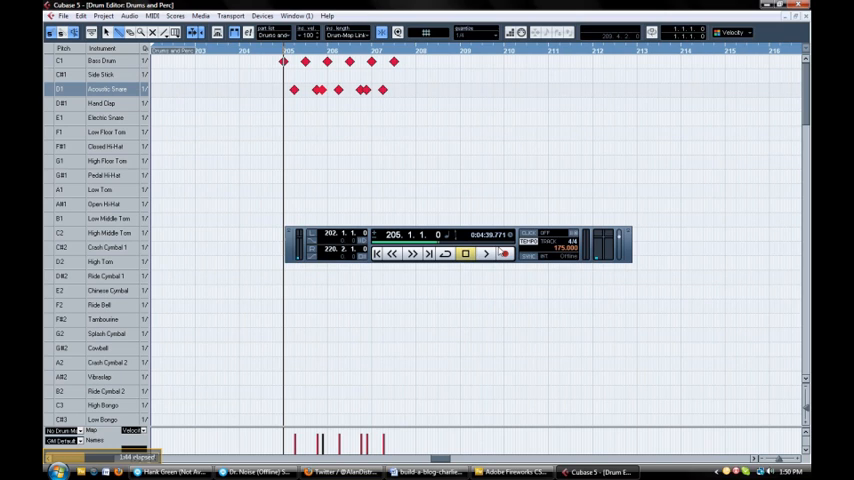
- Fill bars 205–206 with repeated Closed Hi-Hat hits
click(486, 253)
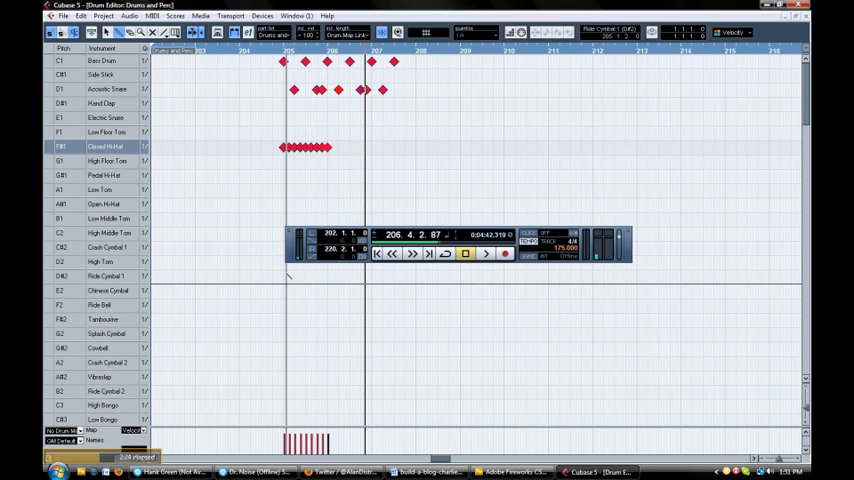
- Add a Ride Cymbal 1 hit at bar 205, then play and stop the beat
click(285, 277)
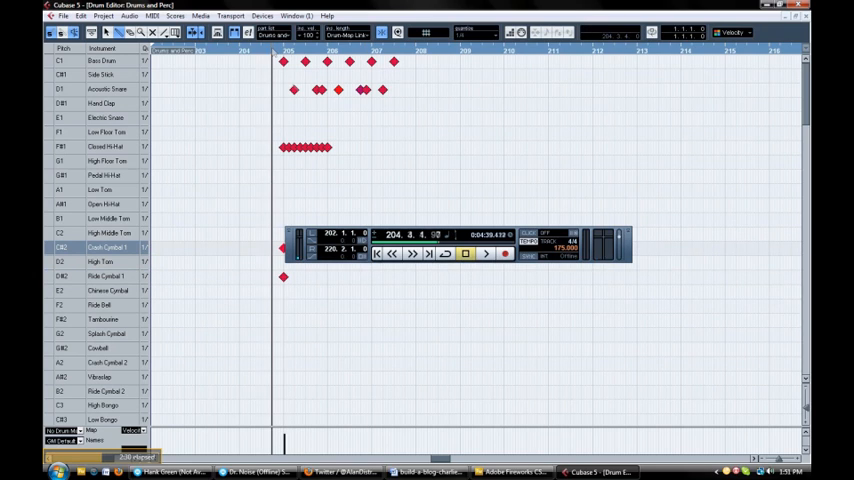
click(485, 255)
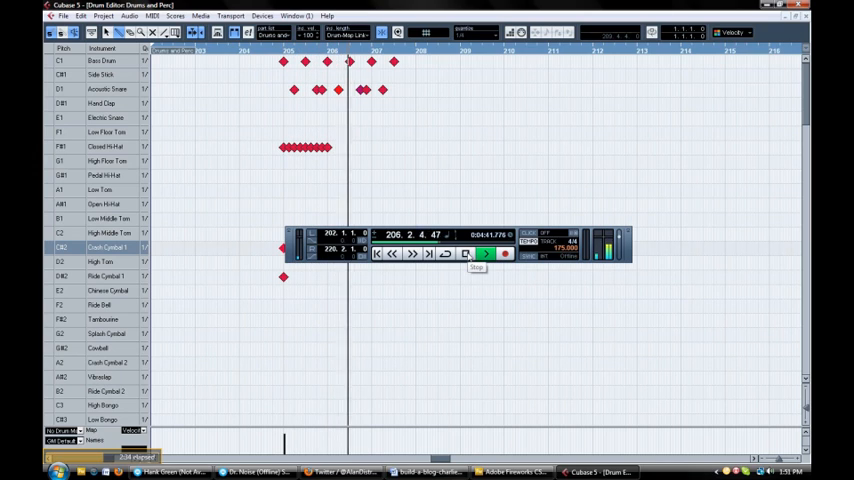
click(486, 254)
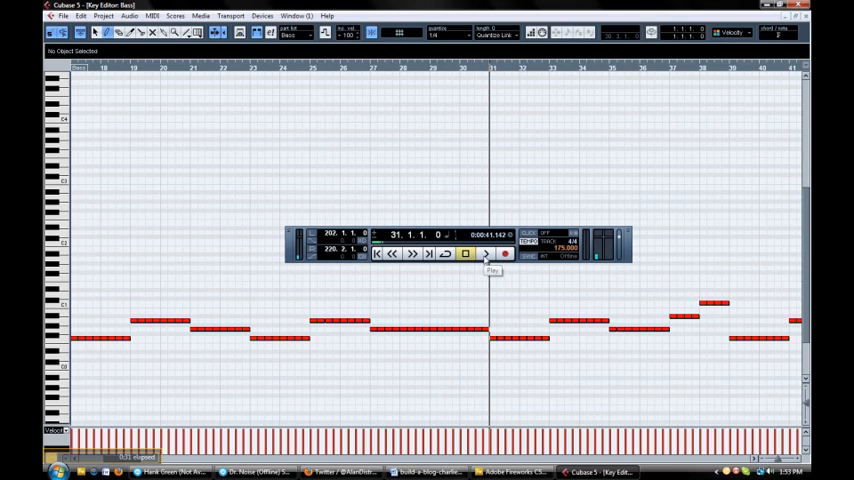
- Play the bass line from the Key Editor, then stop playback
click(487, 258)
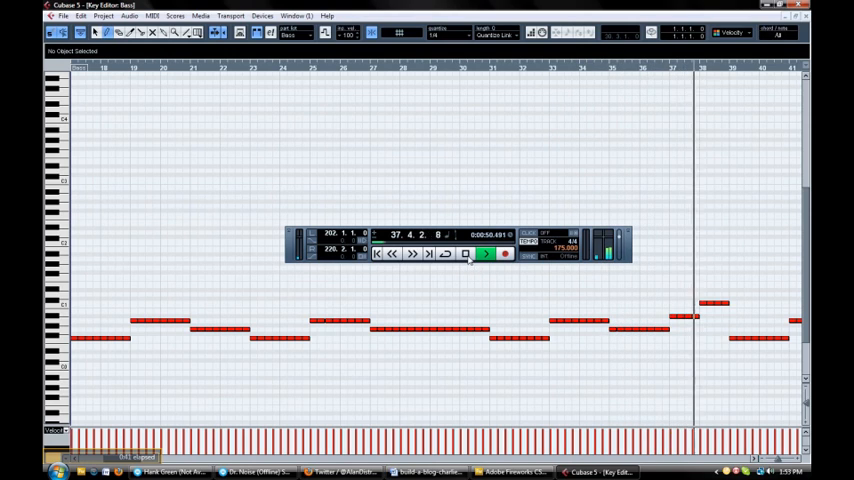
click(462, 257)
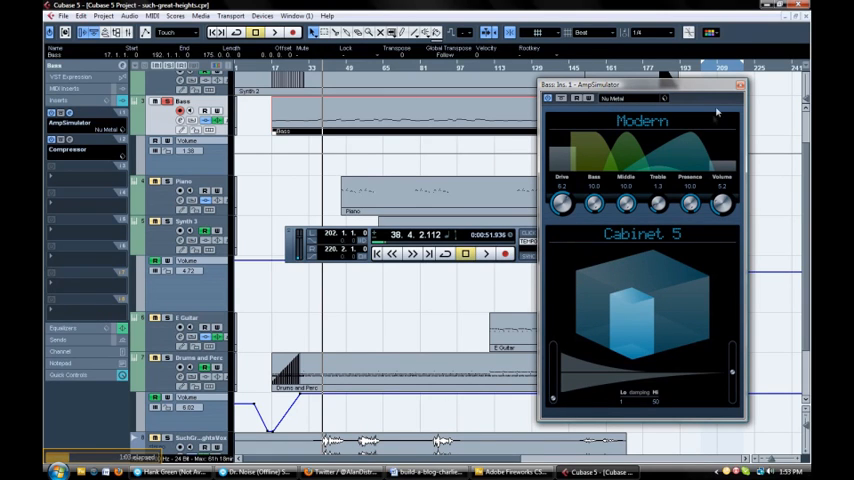
- Load AmpSimulator on the Bass track inserts with the Modern amp and Cabinet 5
click(754, 97)
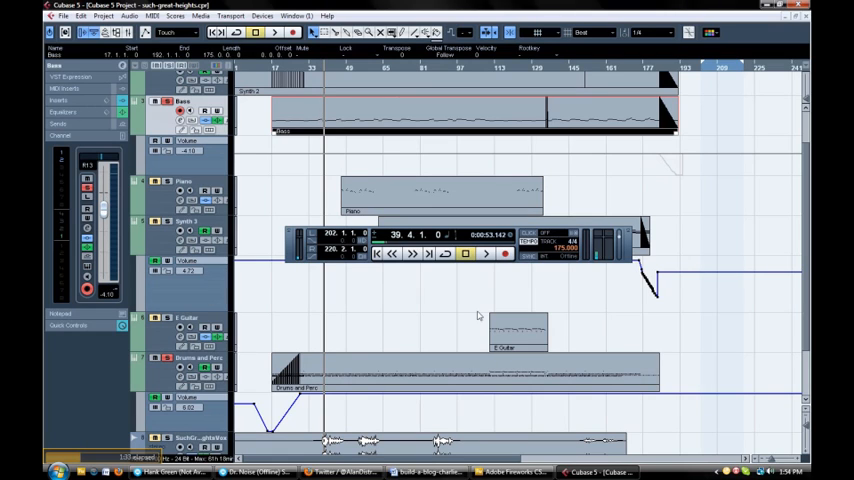
- Play the full arrangement with all tracks, including both vocal tracks, then stop playback
click(485, 253)
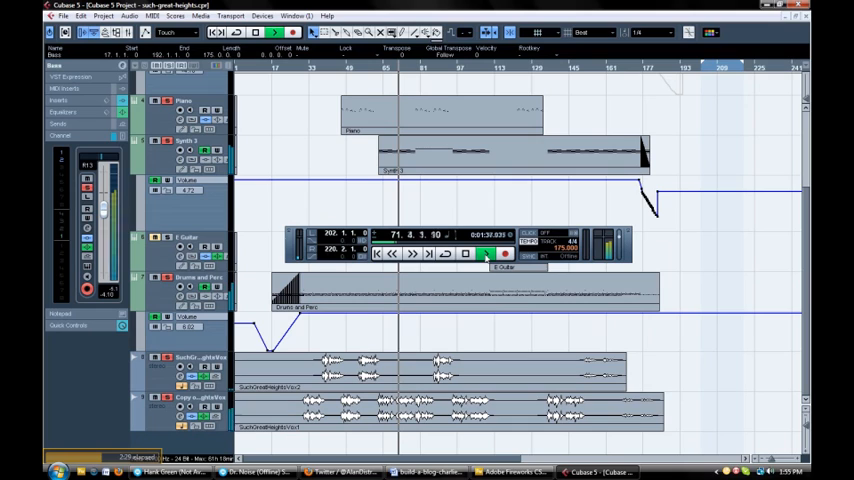
click(464, 253)
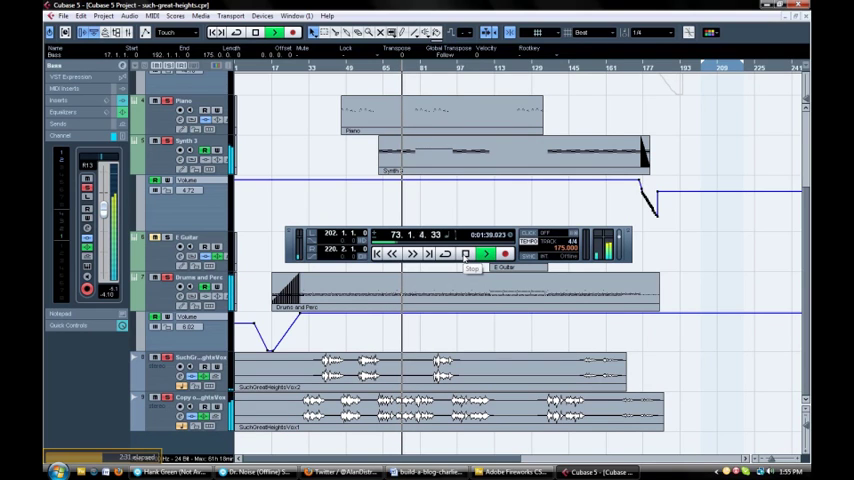